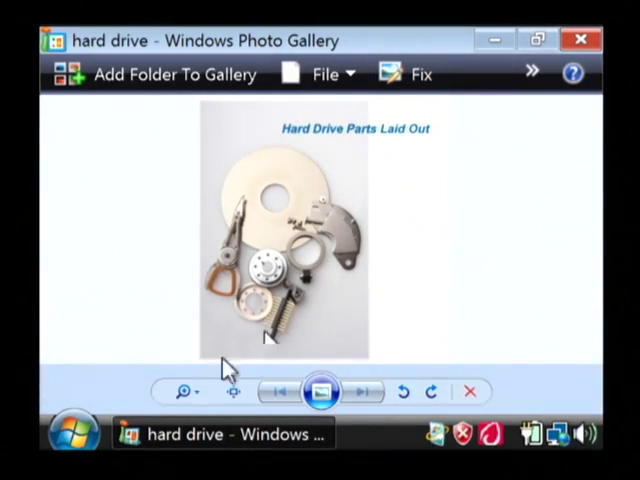
# Zoom in on the hard drive parts photo with the bottom toolbar zoom control.
pyautogui.click(178, 391)
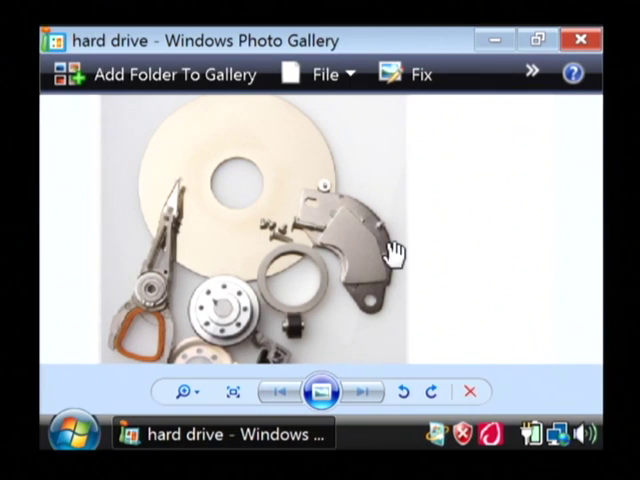
pyautogui.moveTo(442, 222)
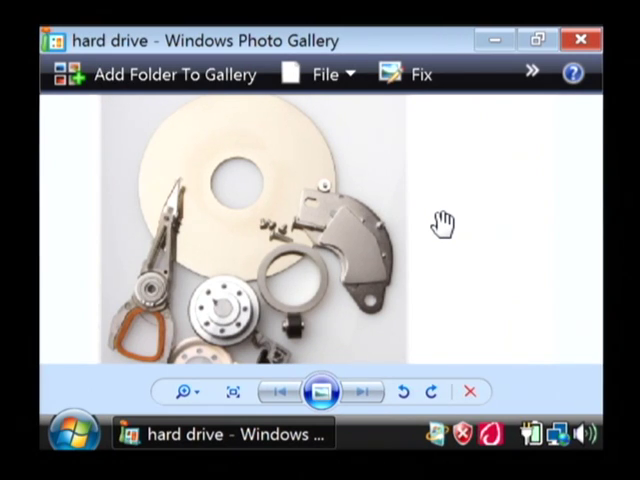
pyautogui.moveTo(285, 177)
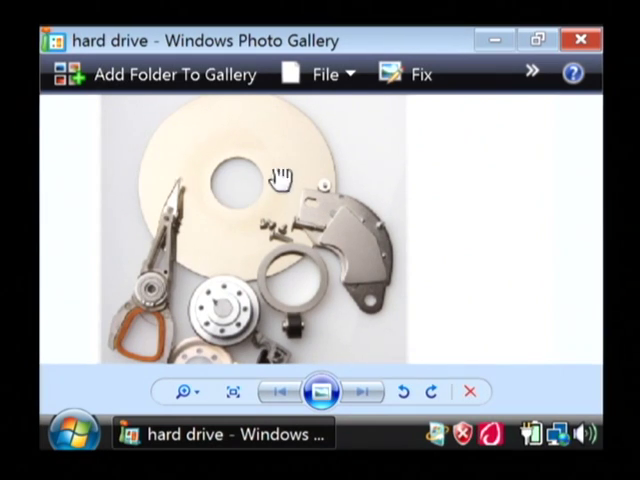
pyautogui.moveTo(167, 223)
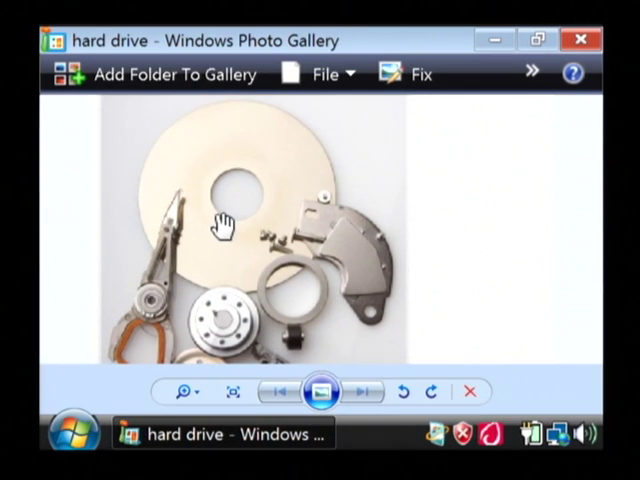
pyautogui.moveTo(237, 253)
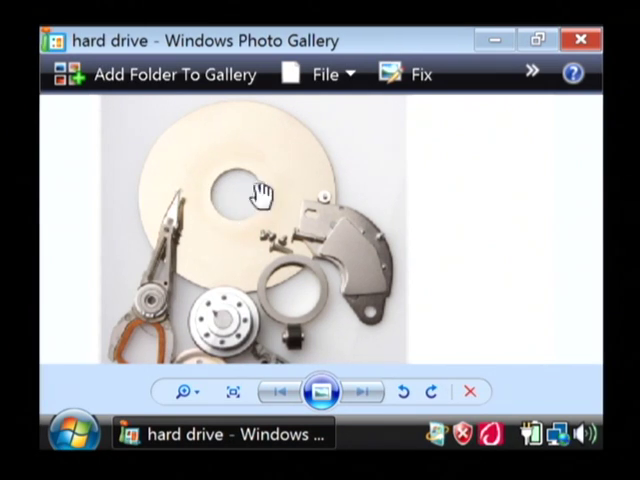
pyautogui.moveTo(200, 168)
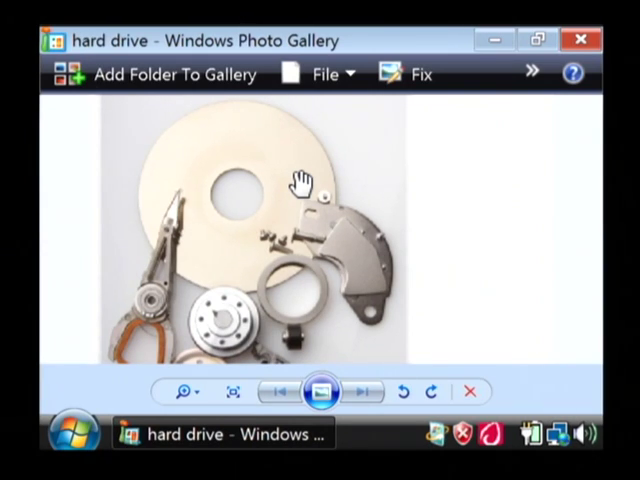
pyautogui.moveTo(289, 189)
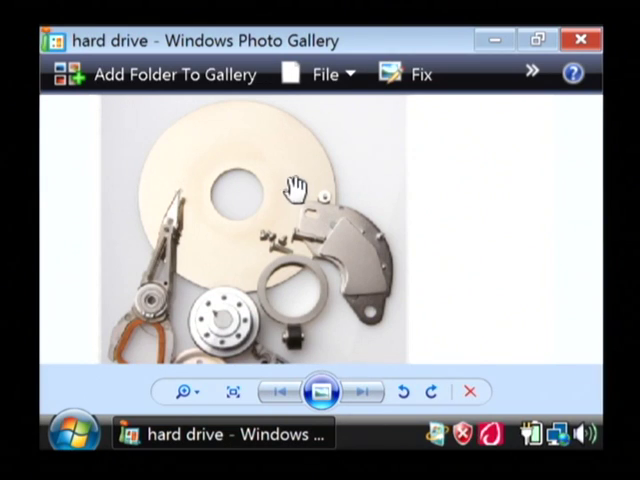
pyautogui.moveTo(277, 208)
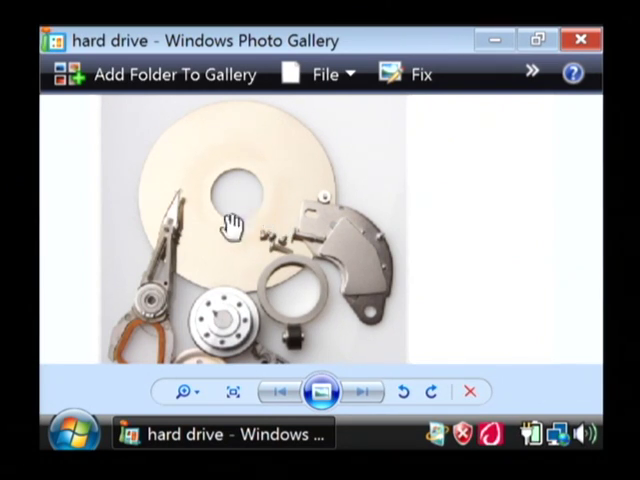
pyautogui.moveTo(256, 220)
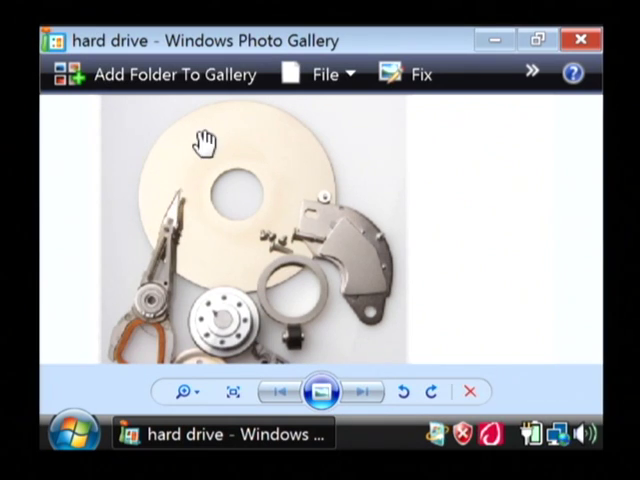
pyautogui.moveTo(218, 237)
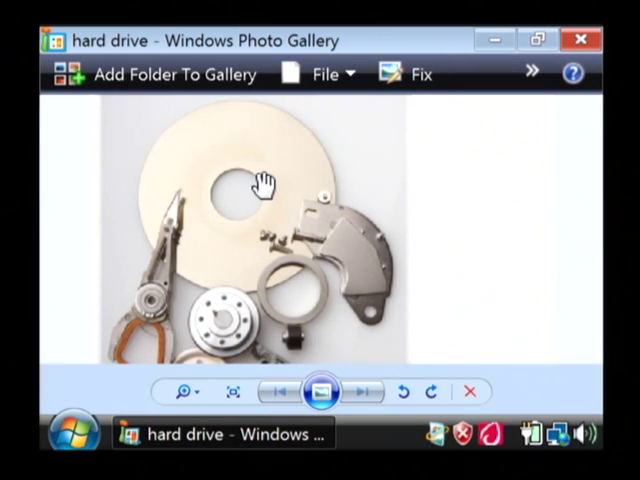
pyautogui.moveTo(182, 225)
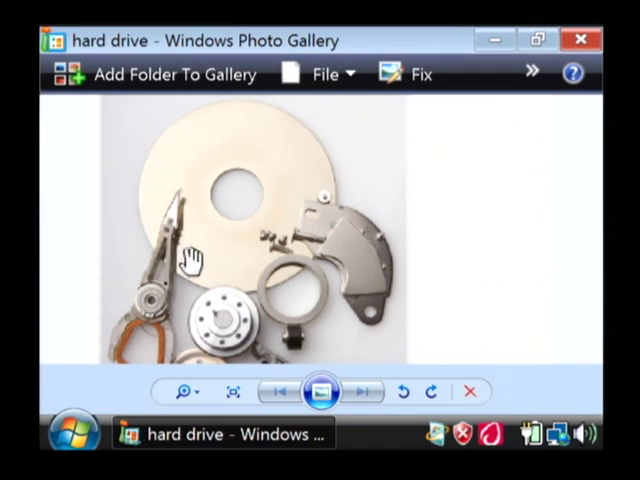
pyautogui.moveTo(214, 263)
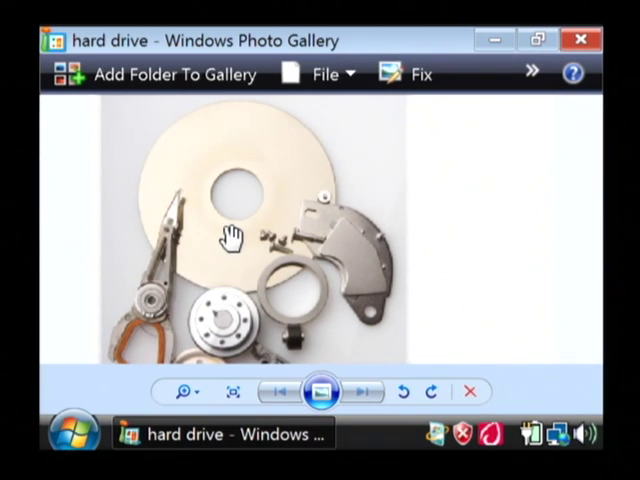
pyautogui.moveTo(222, 288)
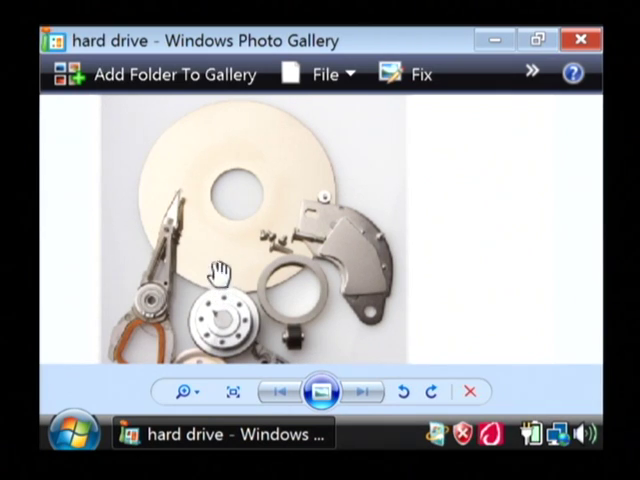
pyautogui.moveTo(240, 205)
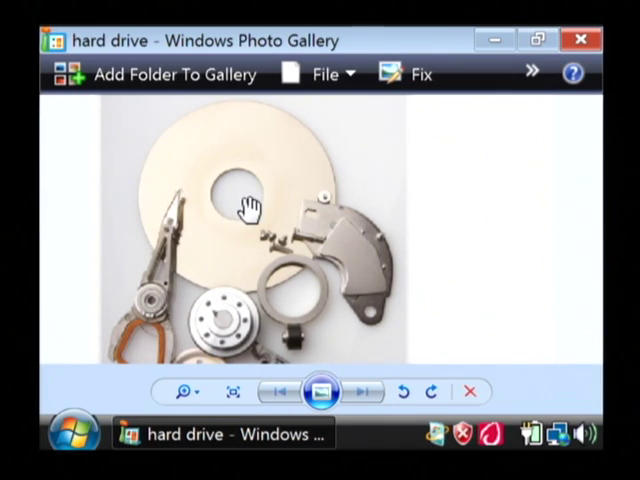